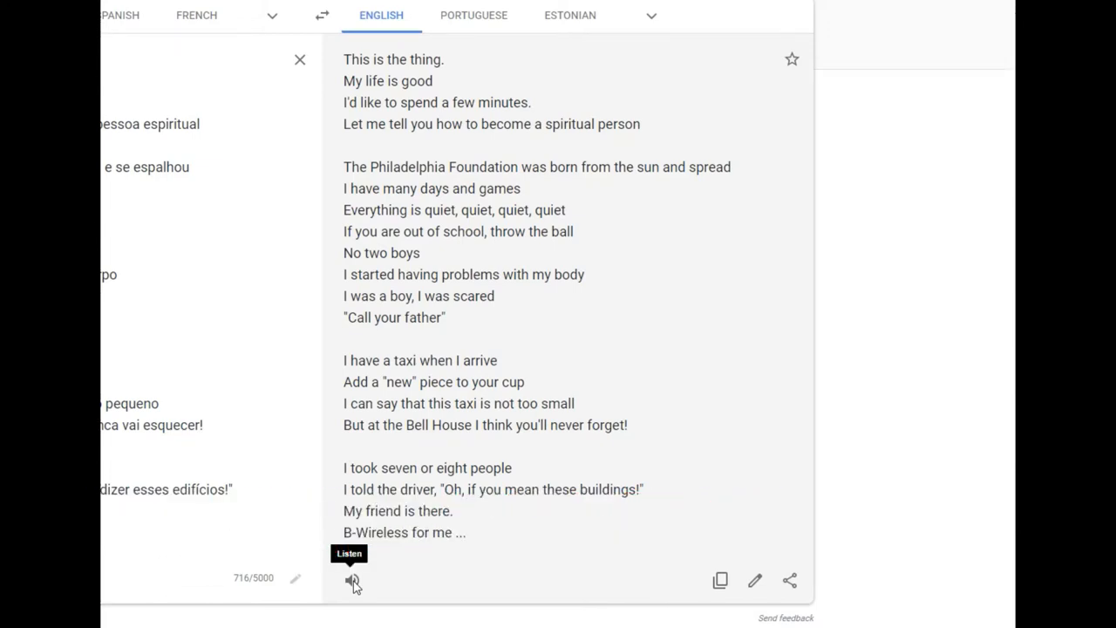
- Have the English translation of the spiritual-person song read aloud via Listen
left_click(353, 579)
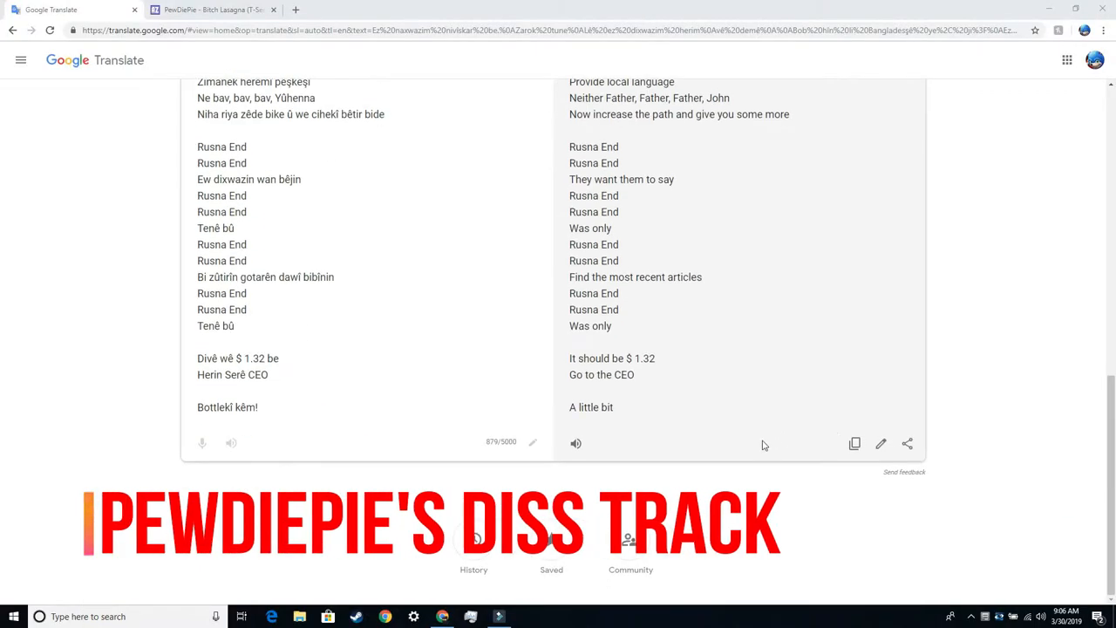
mouse_move(576, 443)
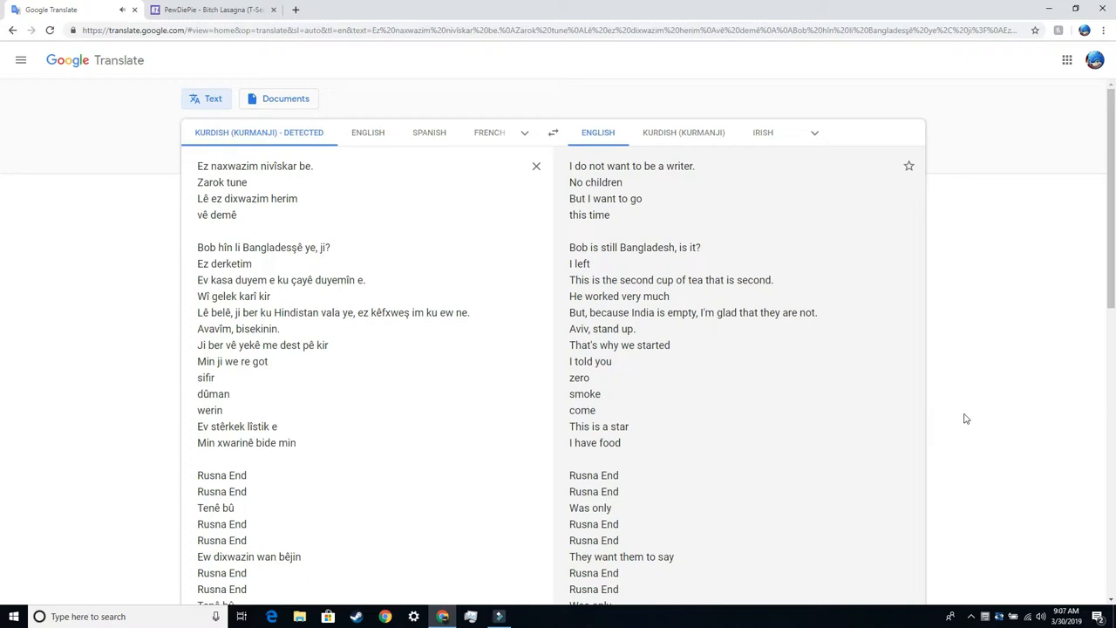
scroll("down", 3)
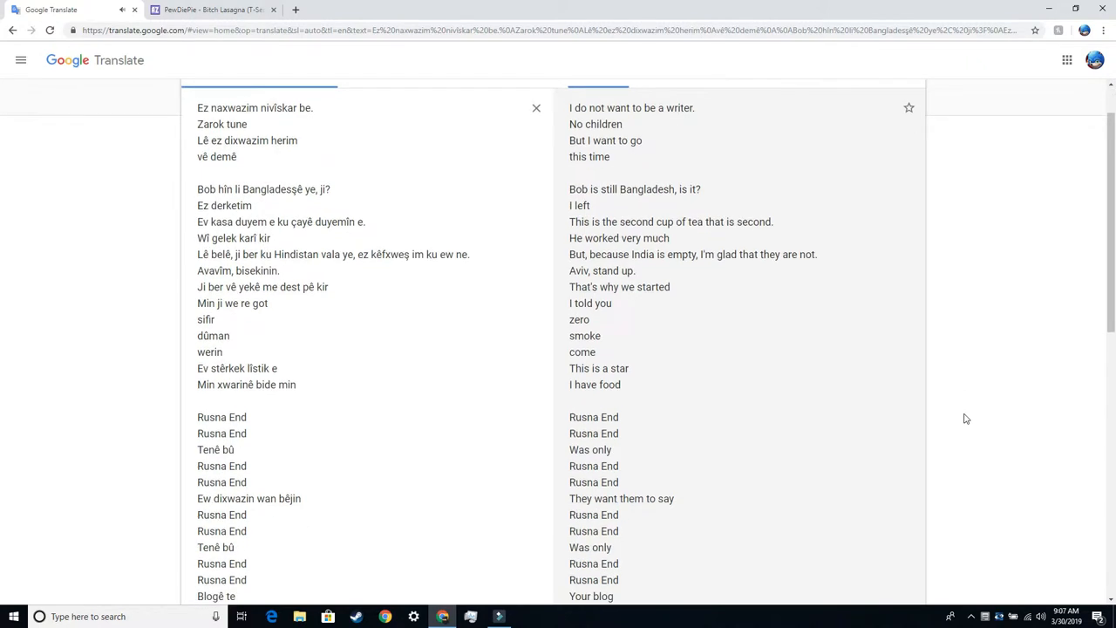
scroll("down", 3)
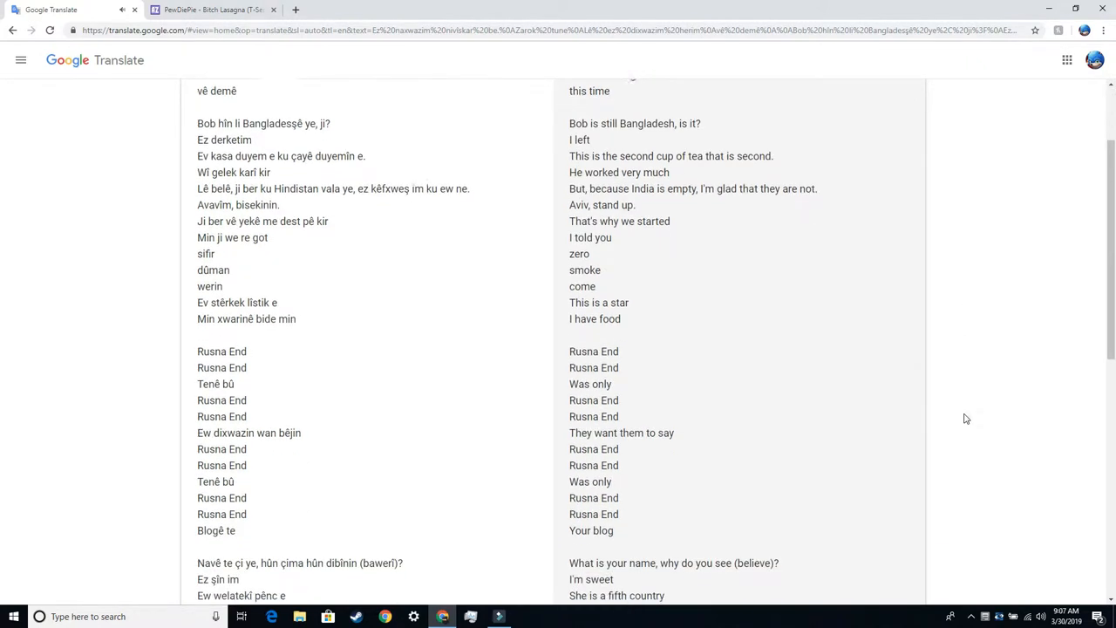
scroll("down", 3)
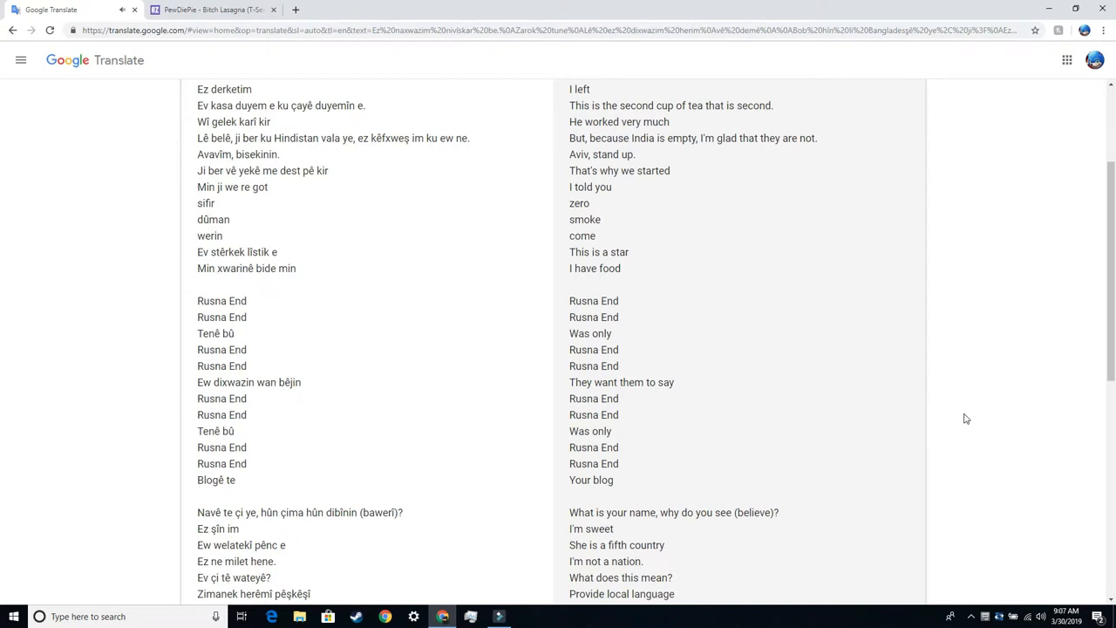
scroll("down", 3)
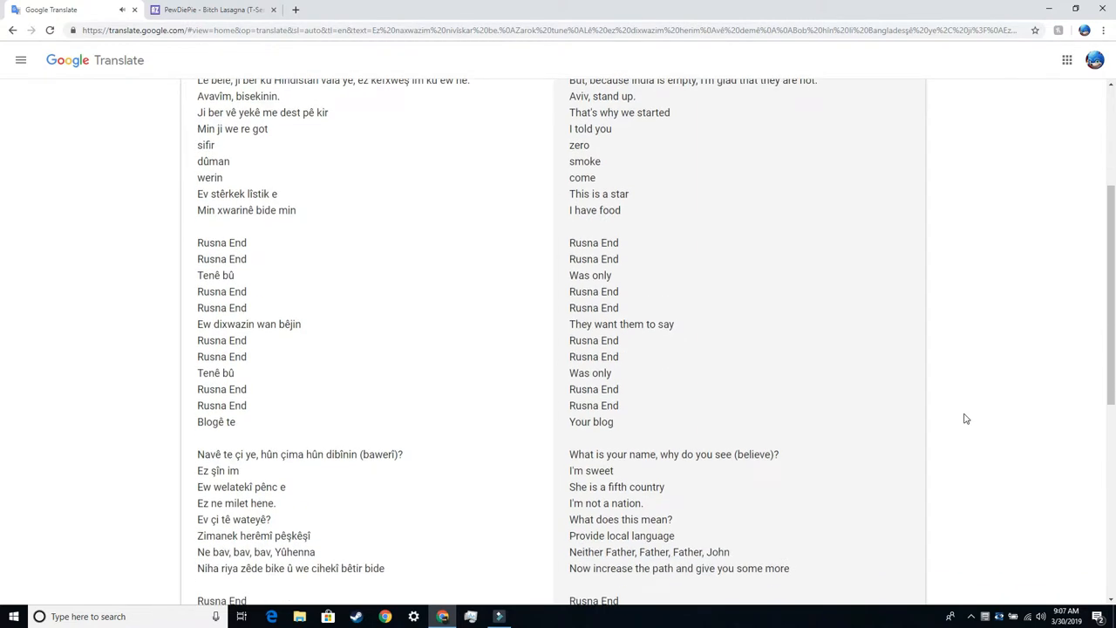
scroll("down", 3)
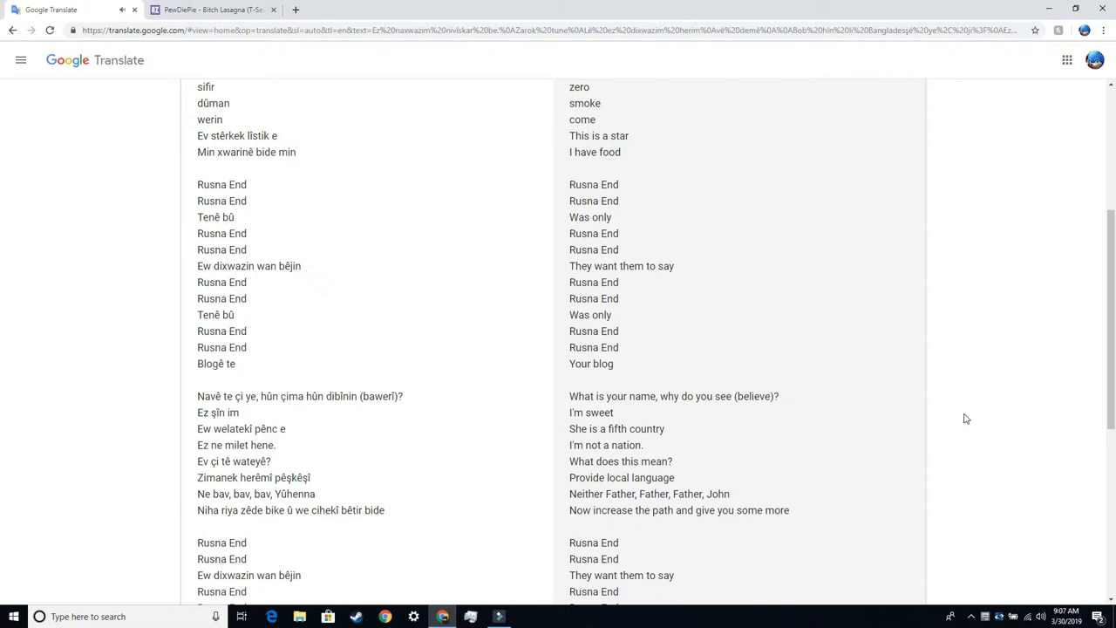
scroll("down", 3)
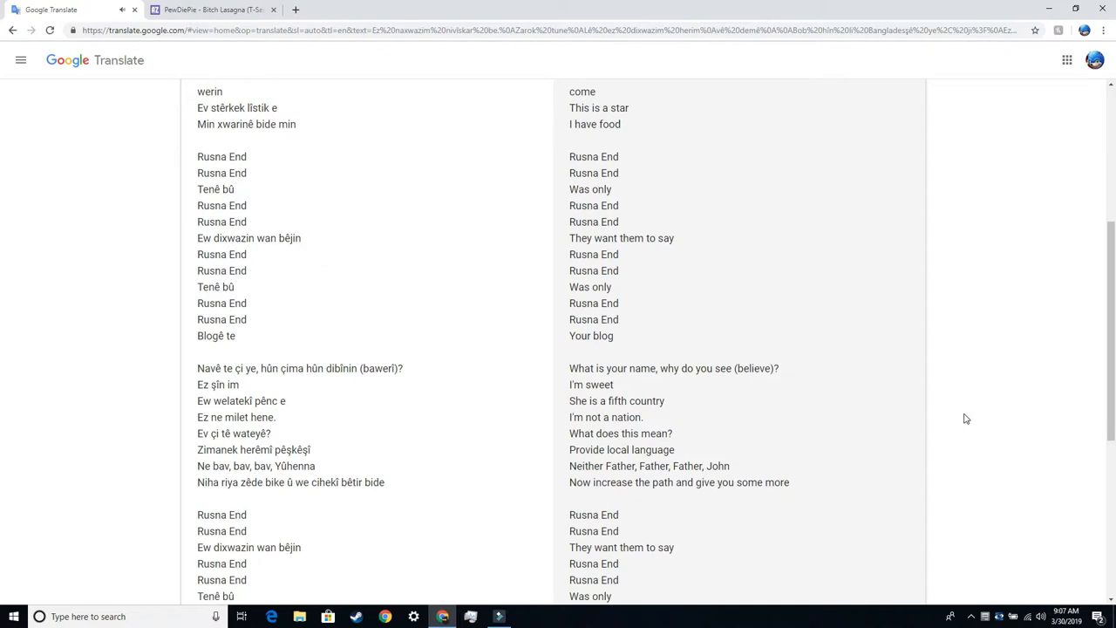
scroll("down", 3)
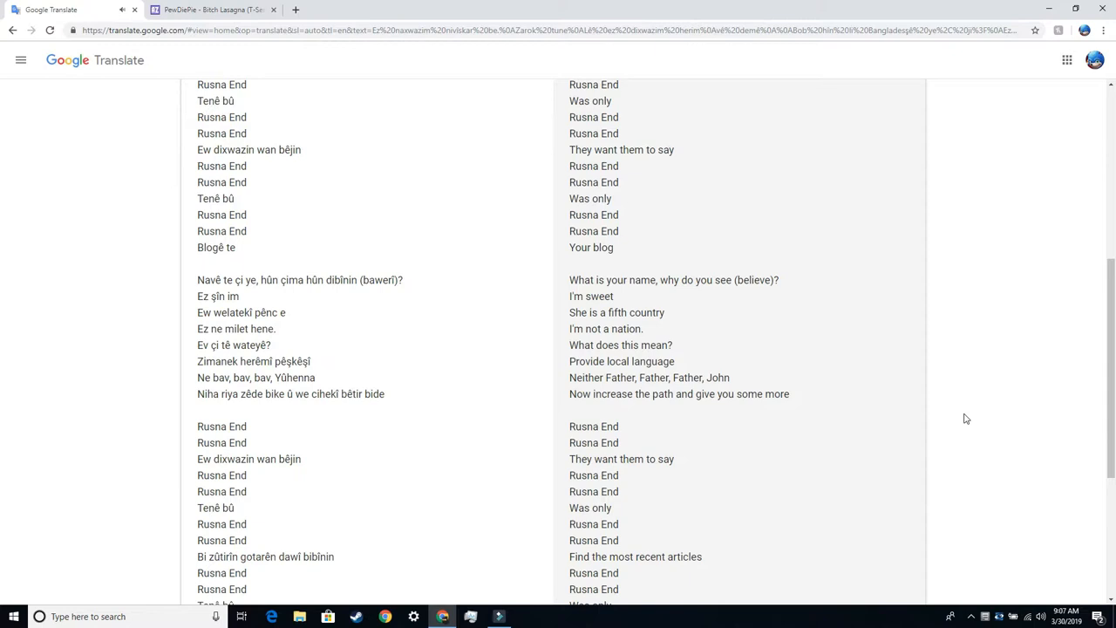
scroll("down", 3)
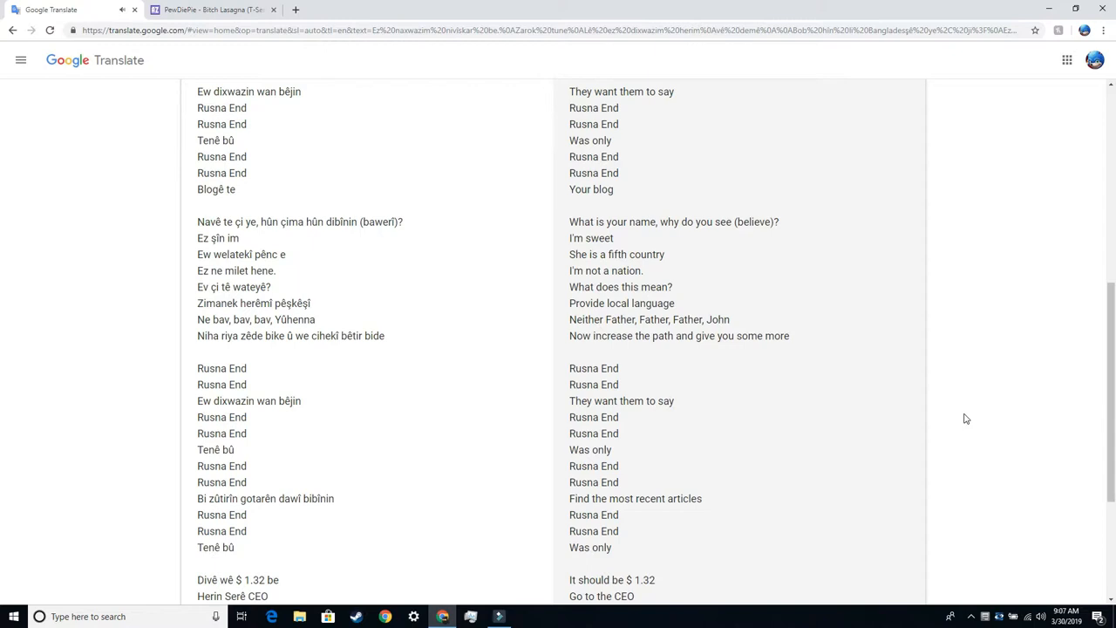
scroll("down", 3)
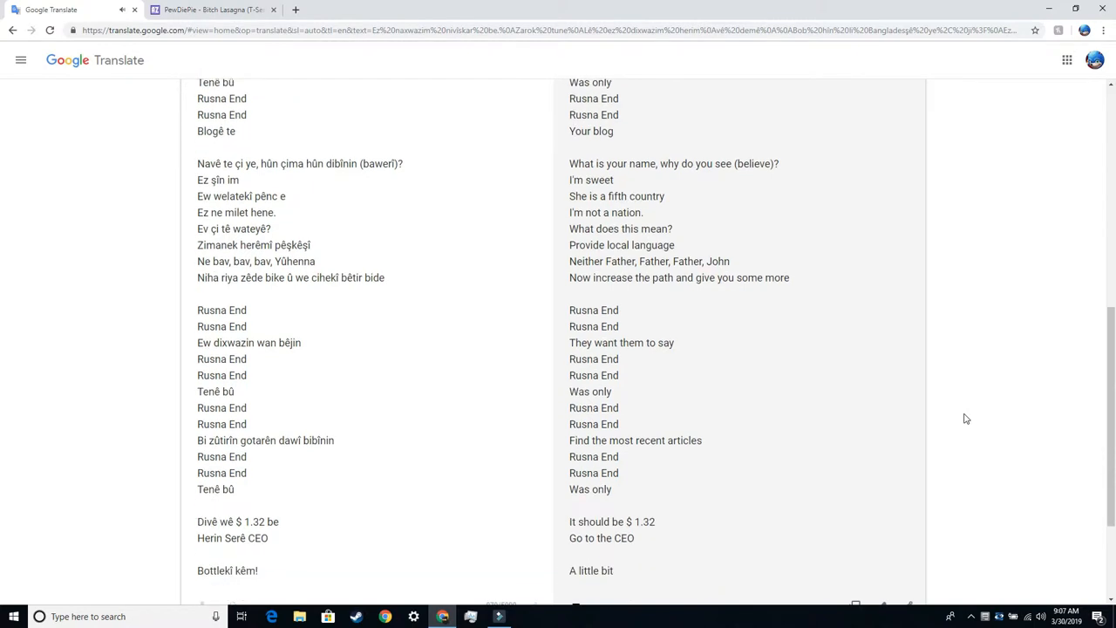
scroll("down", 3)
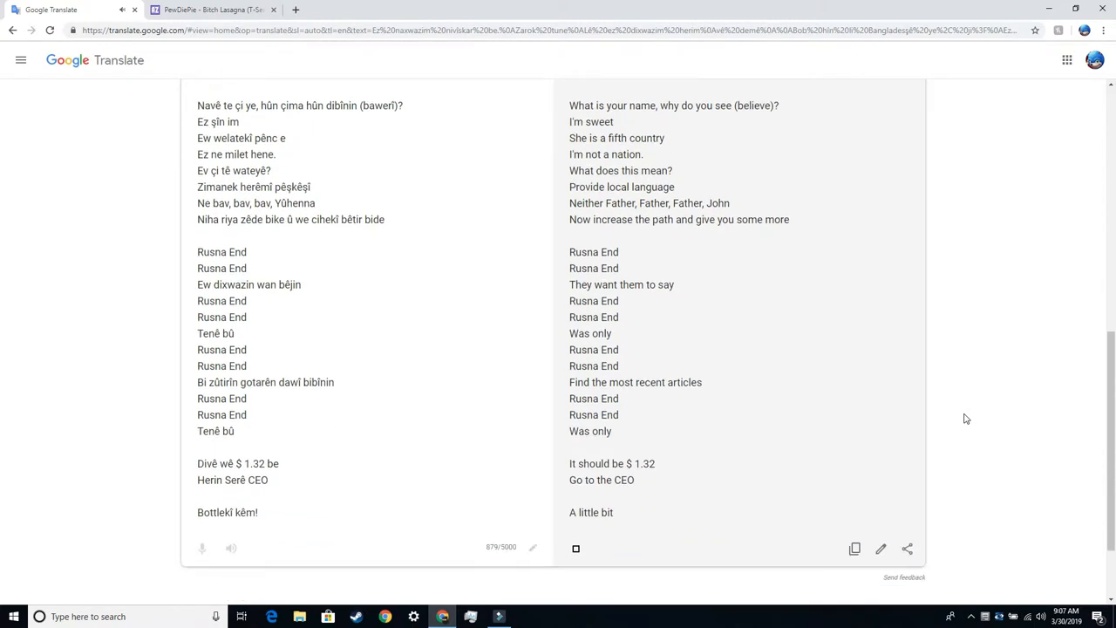
scroll("down", 3)
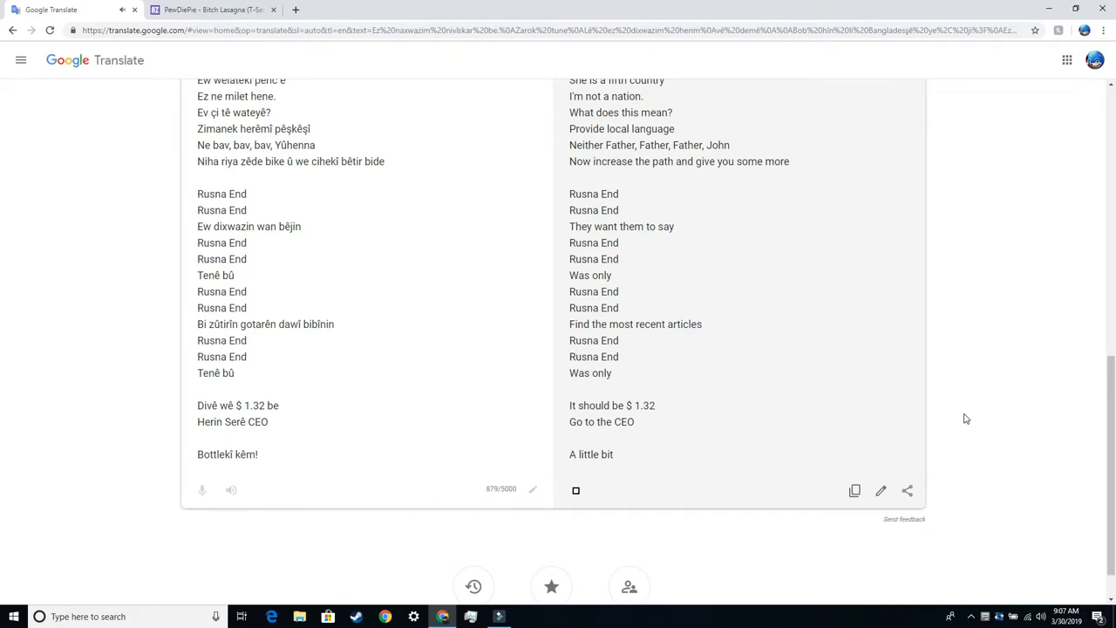
scroll("down", 3)
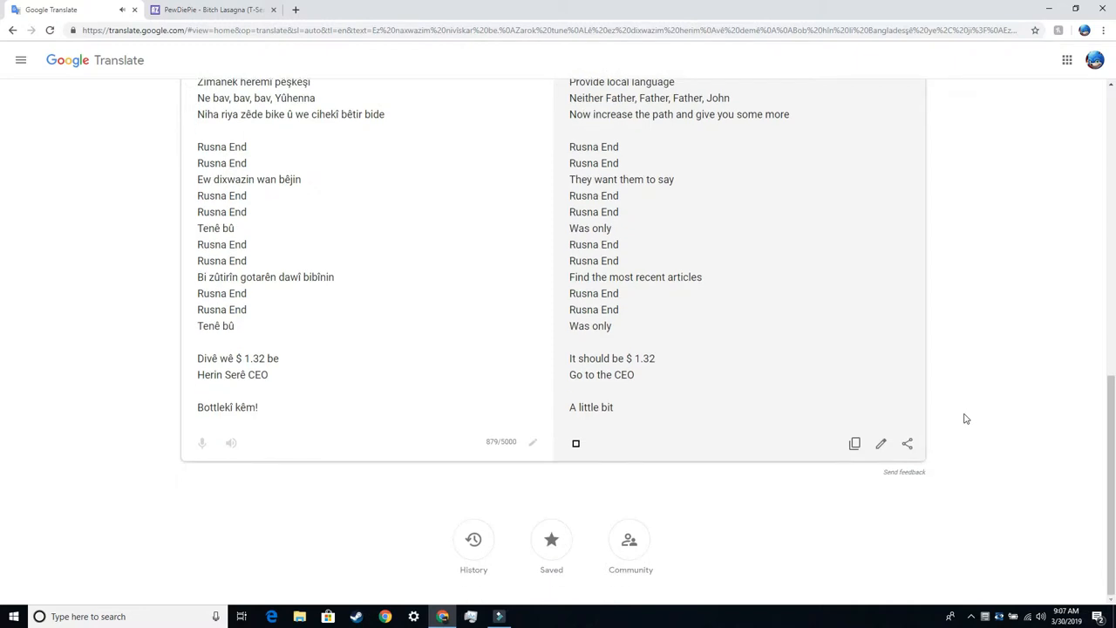
mouse_move(695, 457)
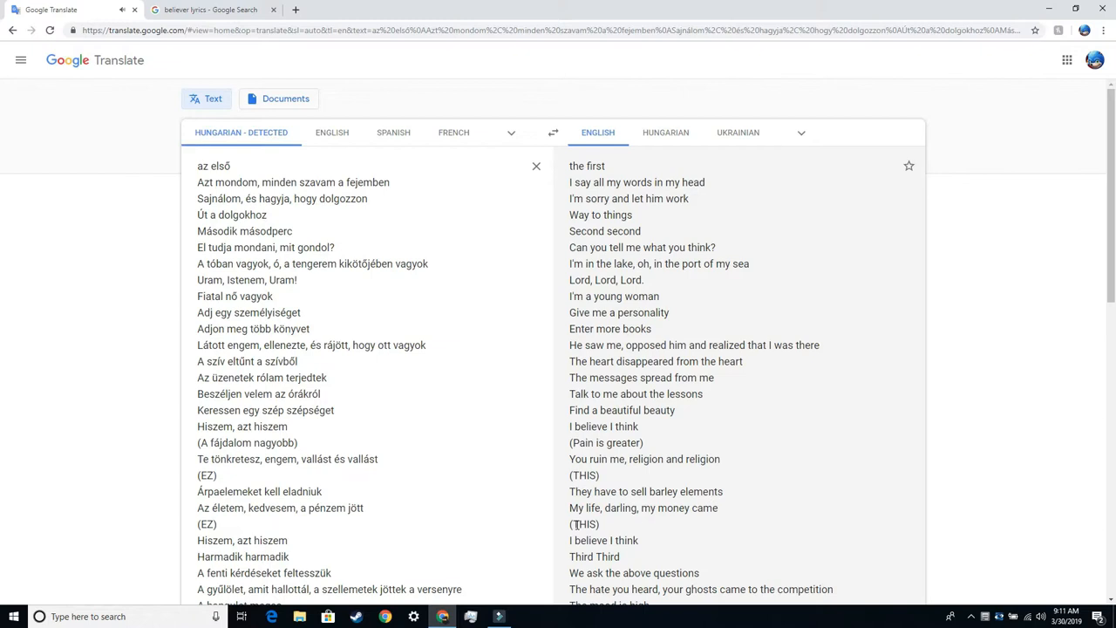
- Scroll down through the Hungarian song's English translation to the Malagasy anthem lyrics
scroll("down", 3)
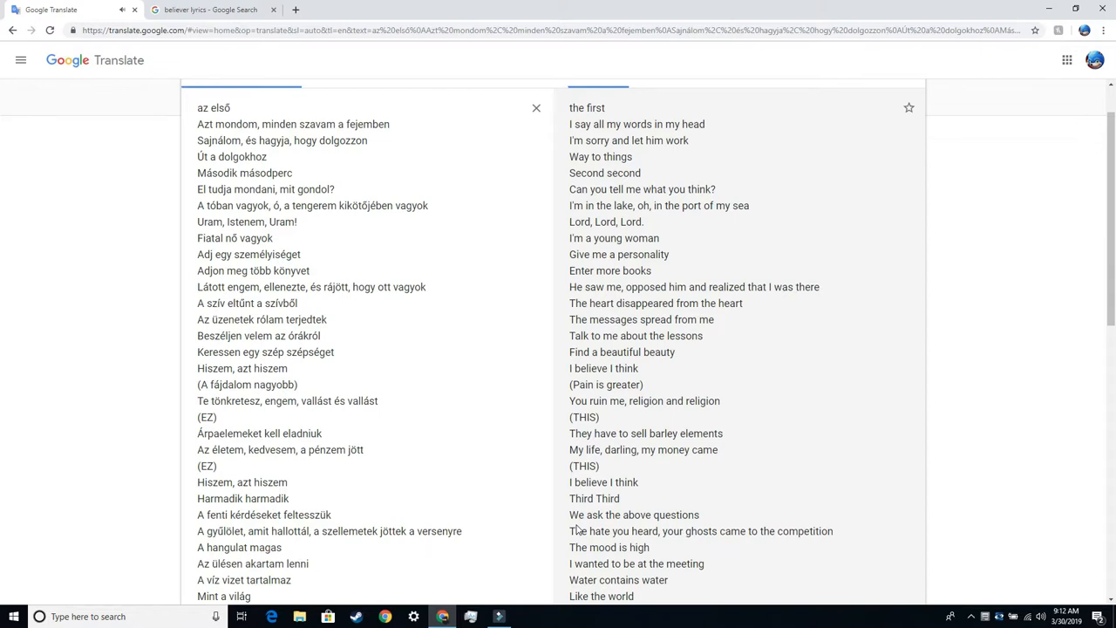
scroll("down", 3)
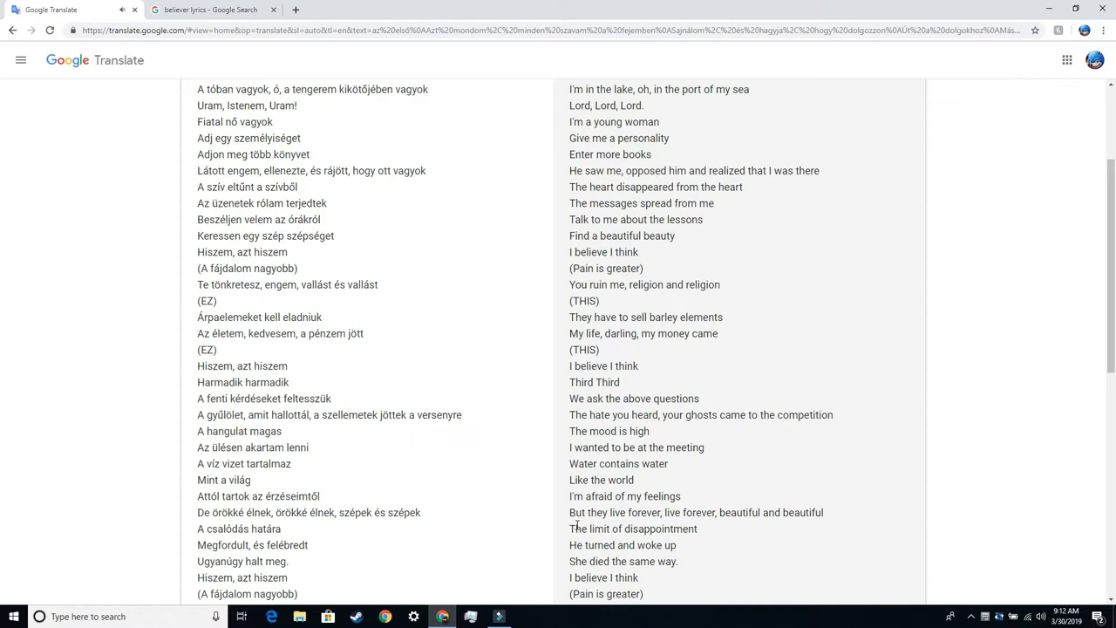
scroll("down", 3)
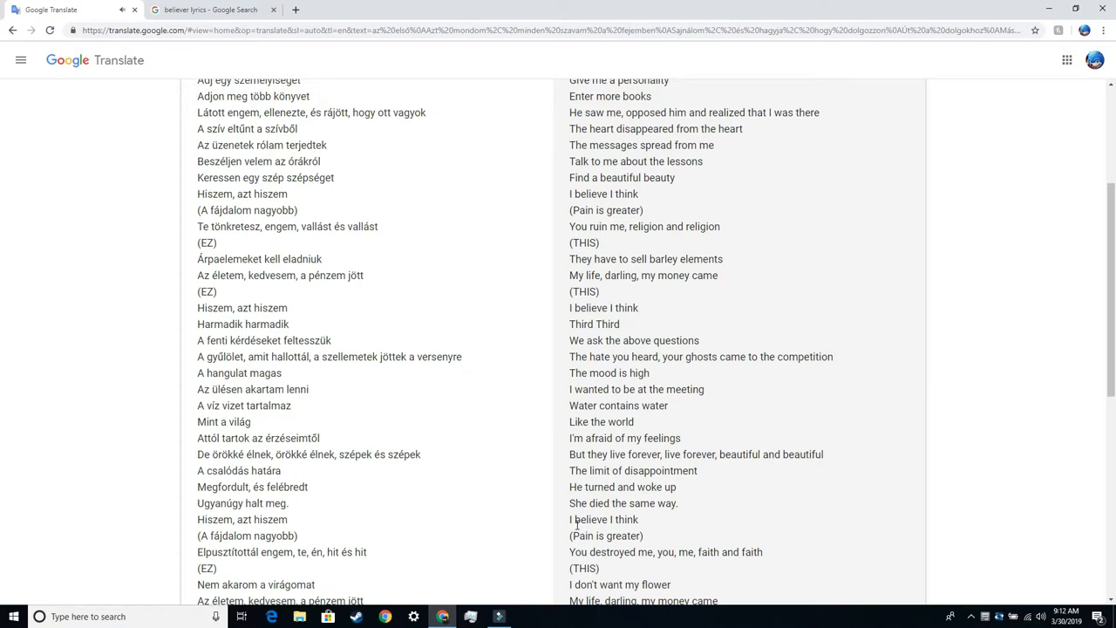
scroll("down", 3)
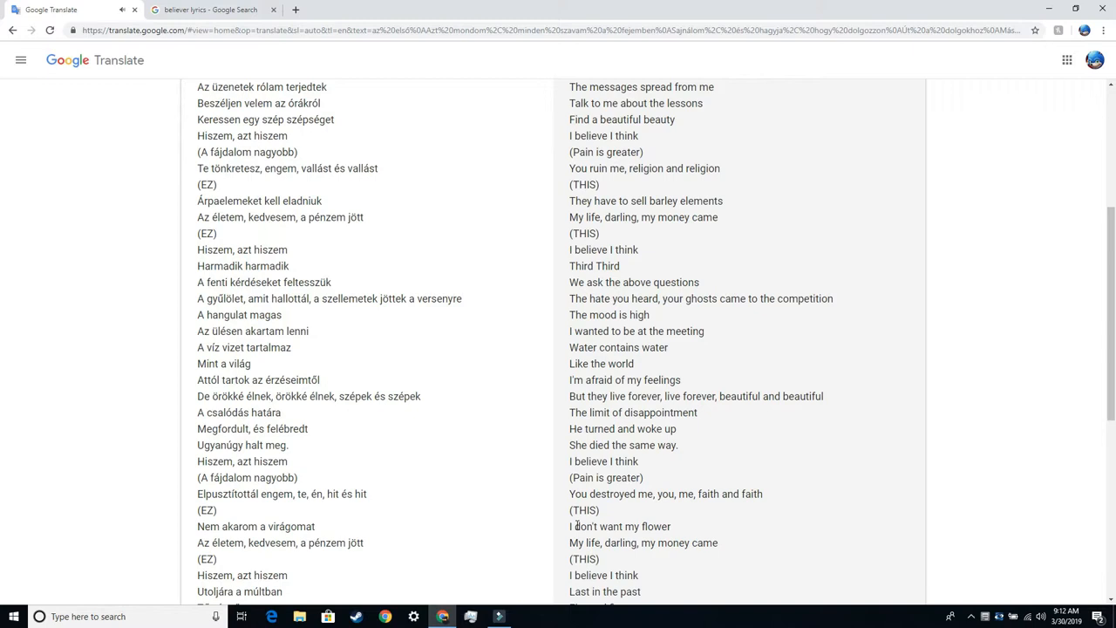
scroll("down", 3)
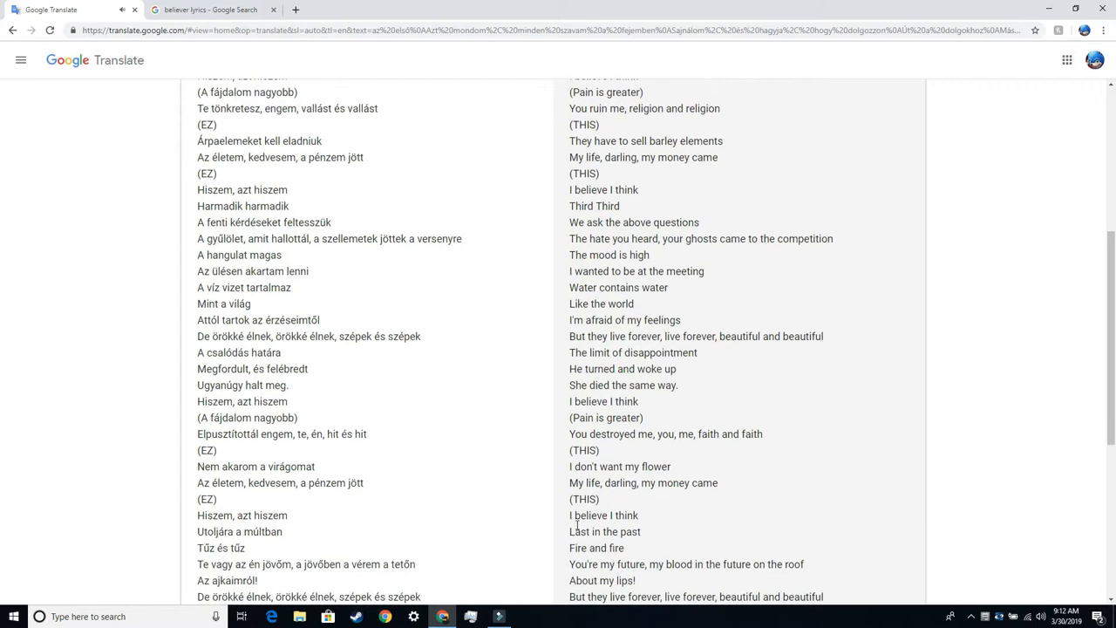
scroll("down", 3)
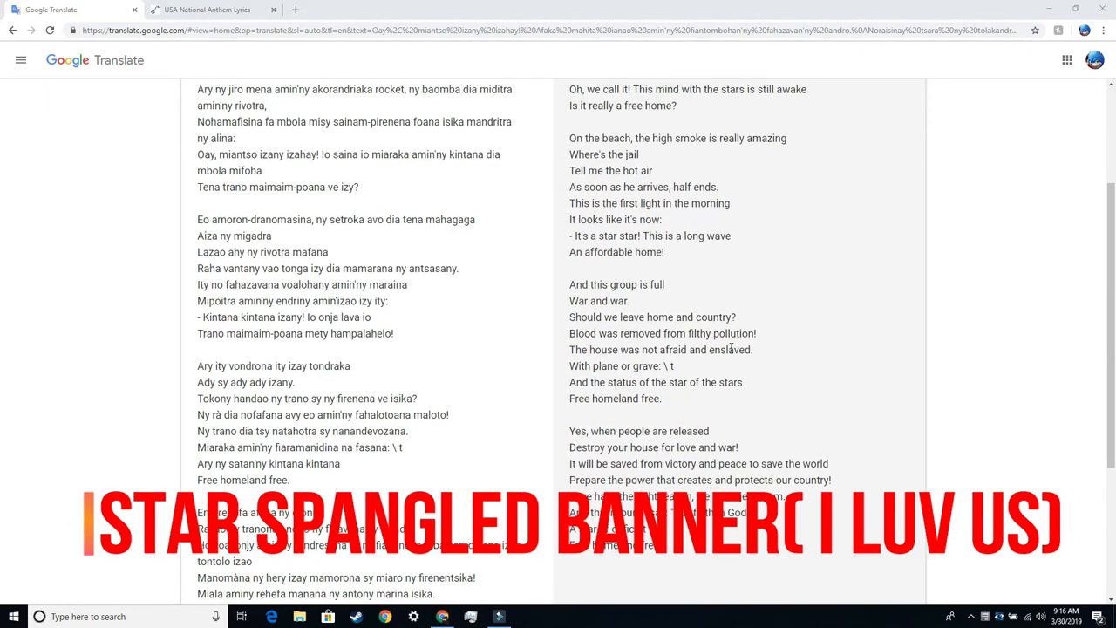
scroll("down", 3)
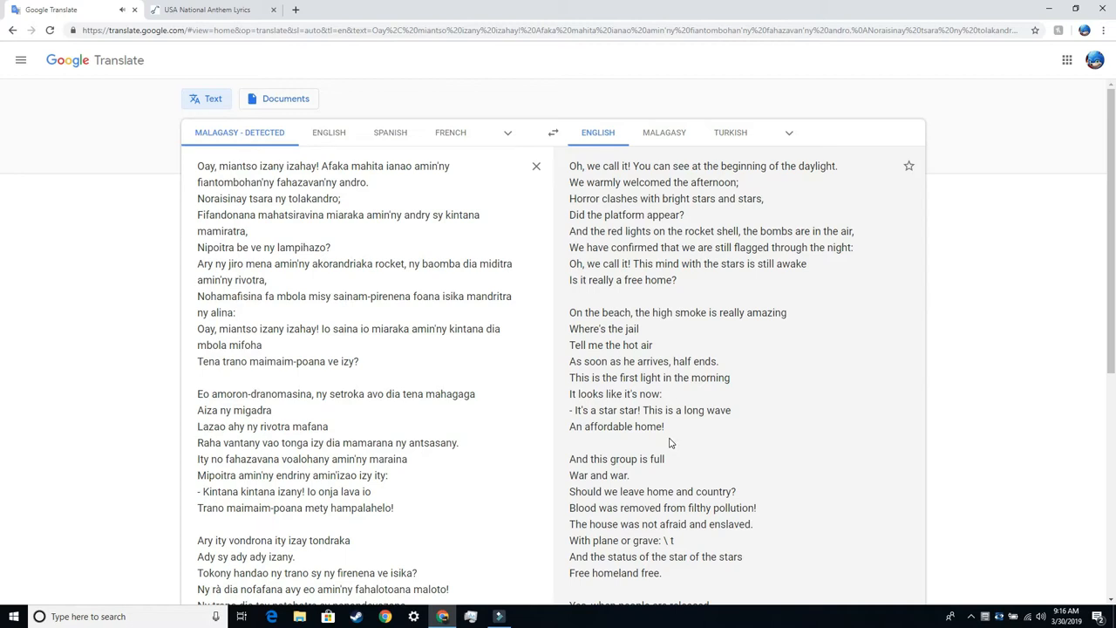
scroll("down", 3)
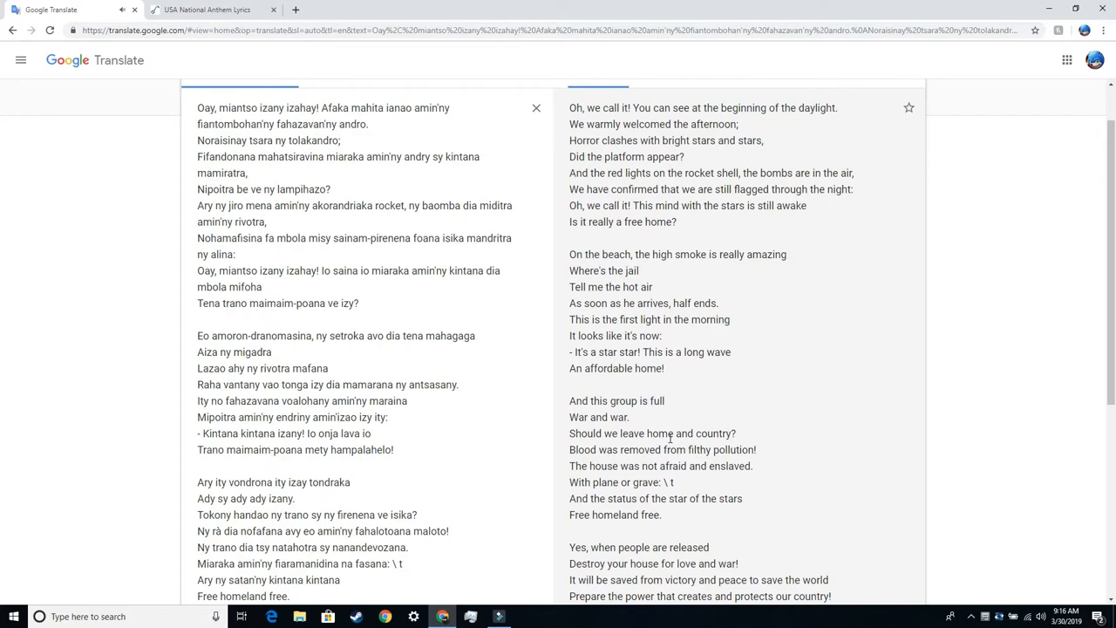
scroll("down", 3)
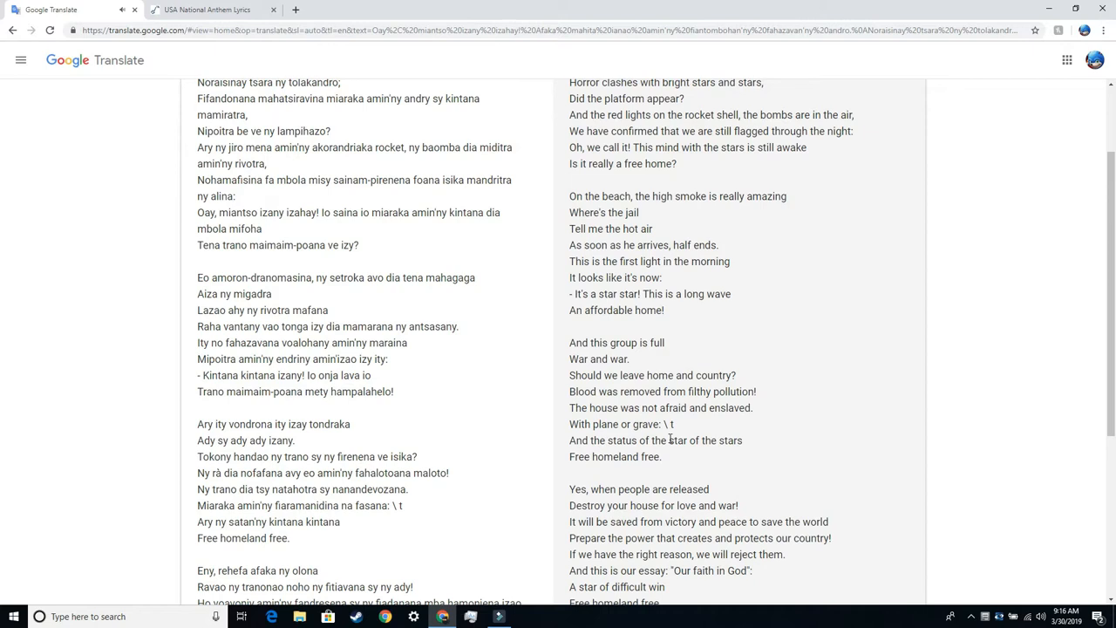
scroll("down", 3)
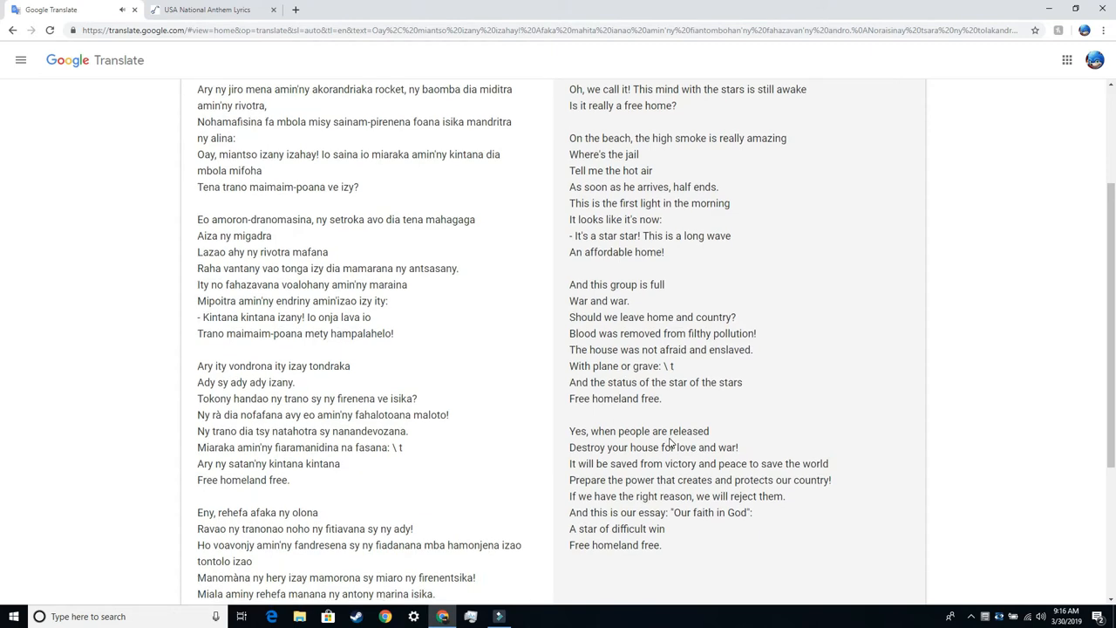
scroll("down", 3)
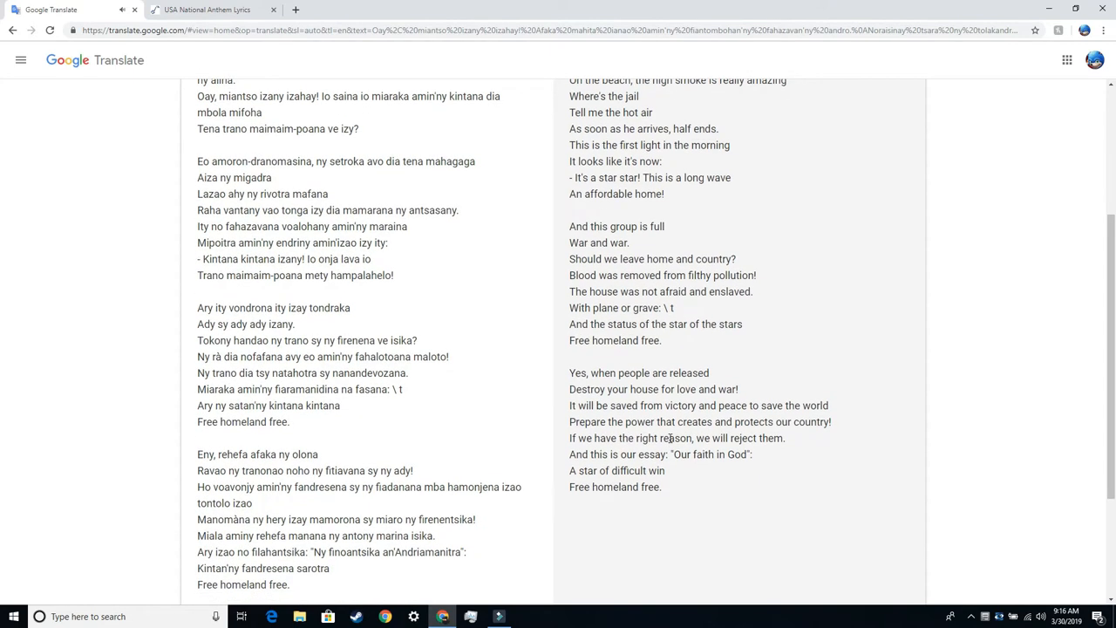